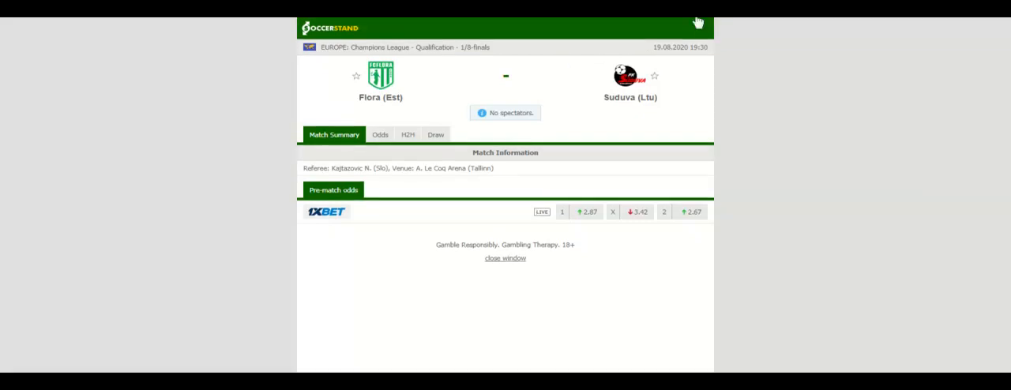
Show the head-to-head recent results for Flora and Suduva.
left_click(408, 135)
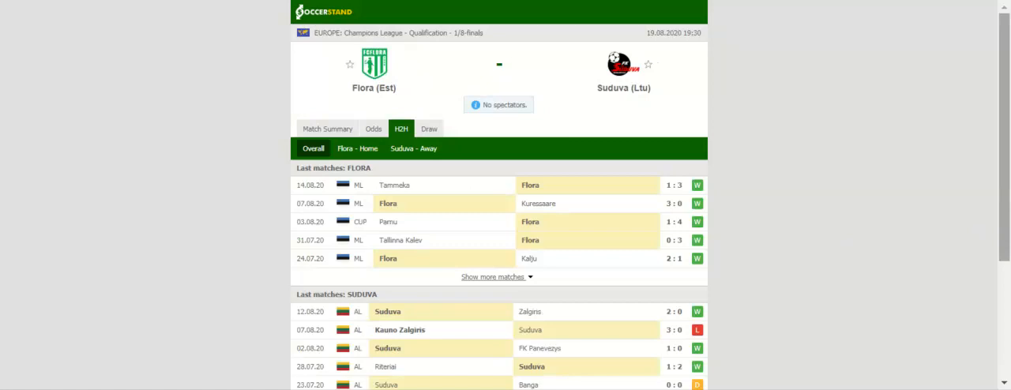
mouse_move(861, 362)
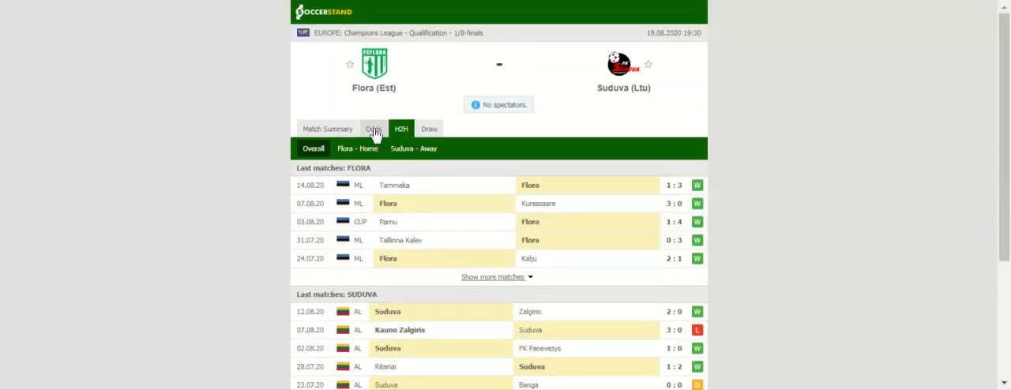
Show the bookmakers' 1X2 odds comparison for the match.
left_click(373, 128)
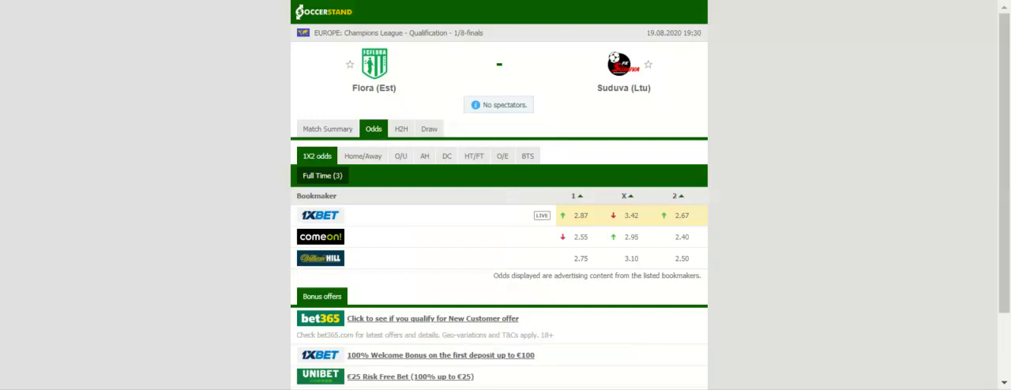
mouse_move(398, 171)
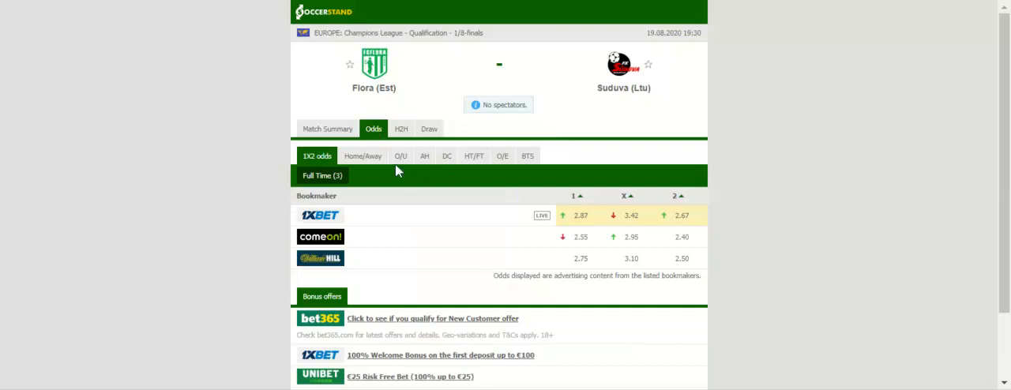
Browse the over/under and Asian handicap markets, ending on double-chance odds.
left_click(402, 155)
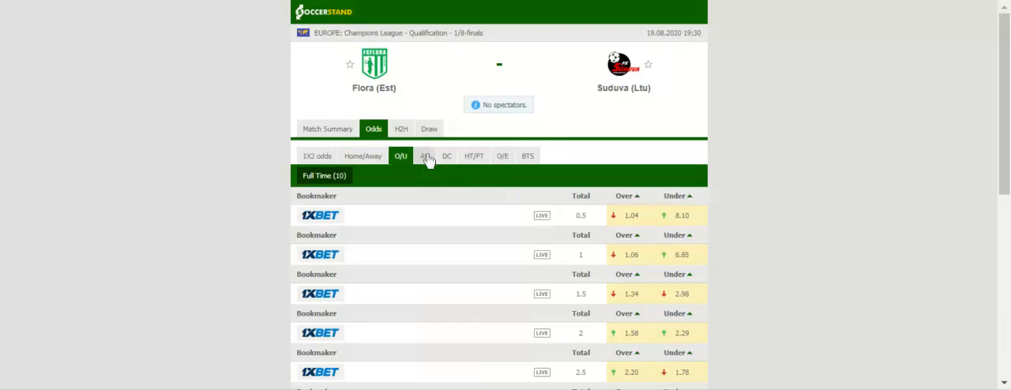
left_click(424, 155)
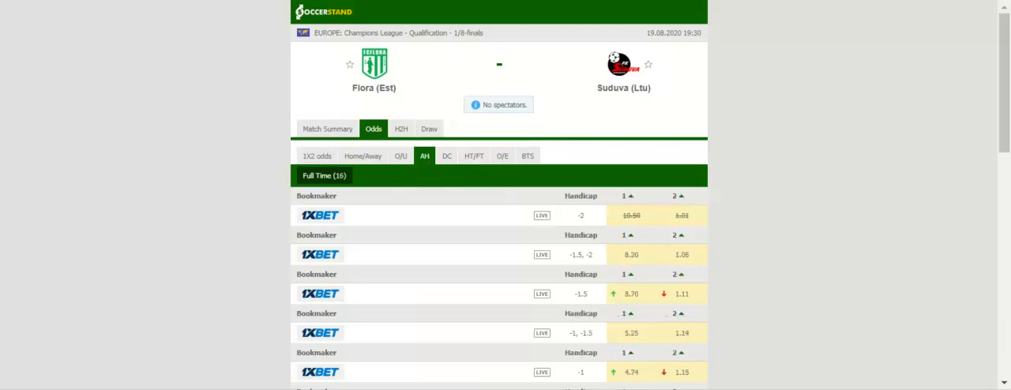
left_click(445, 154)
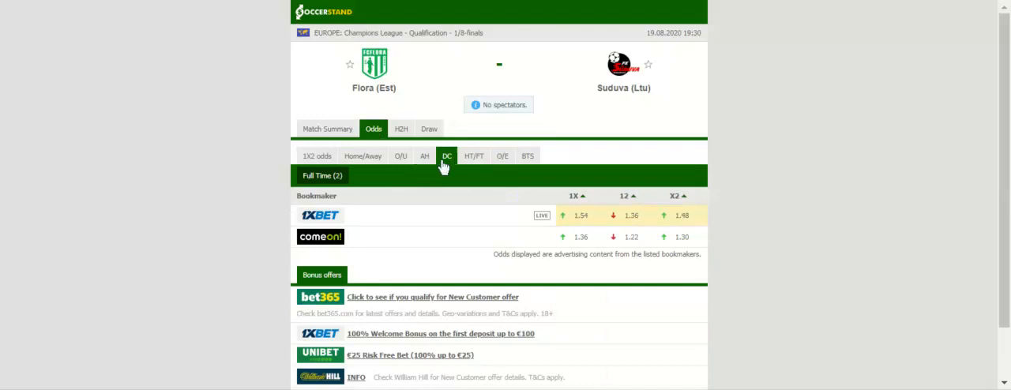